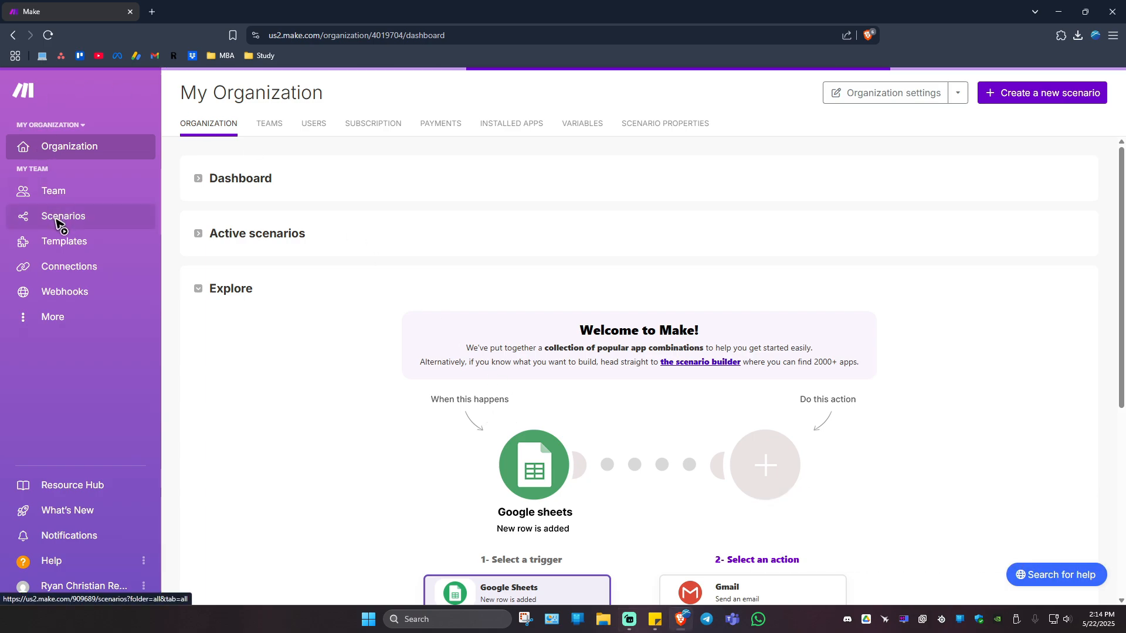
# Step: Create a new empty scenario from the Scenarios list and browse the app catalogue toward Gmail
pyautogui.click(63, 216)
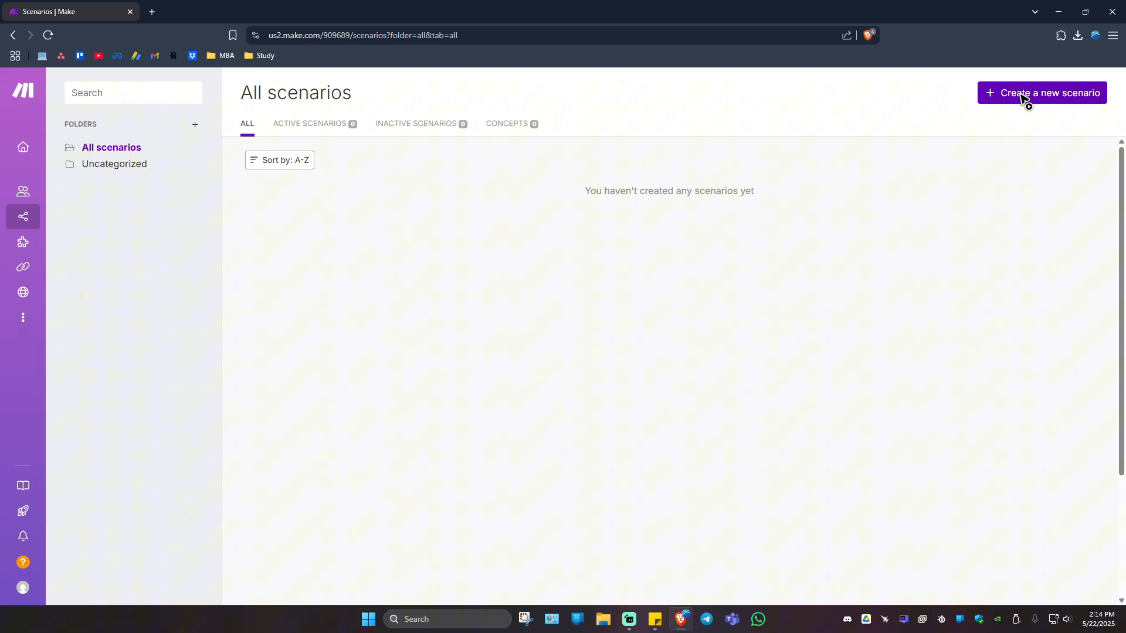
pyautogui.click(1041, 93)
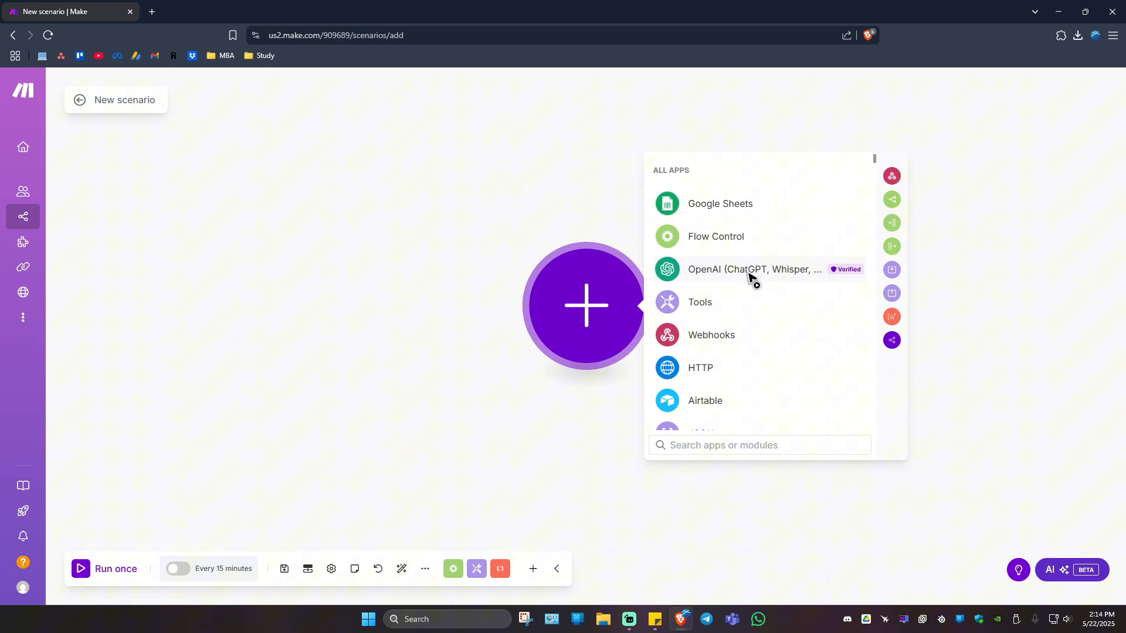
pyautogui.moveTo(686, 426)
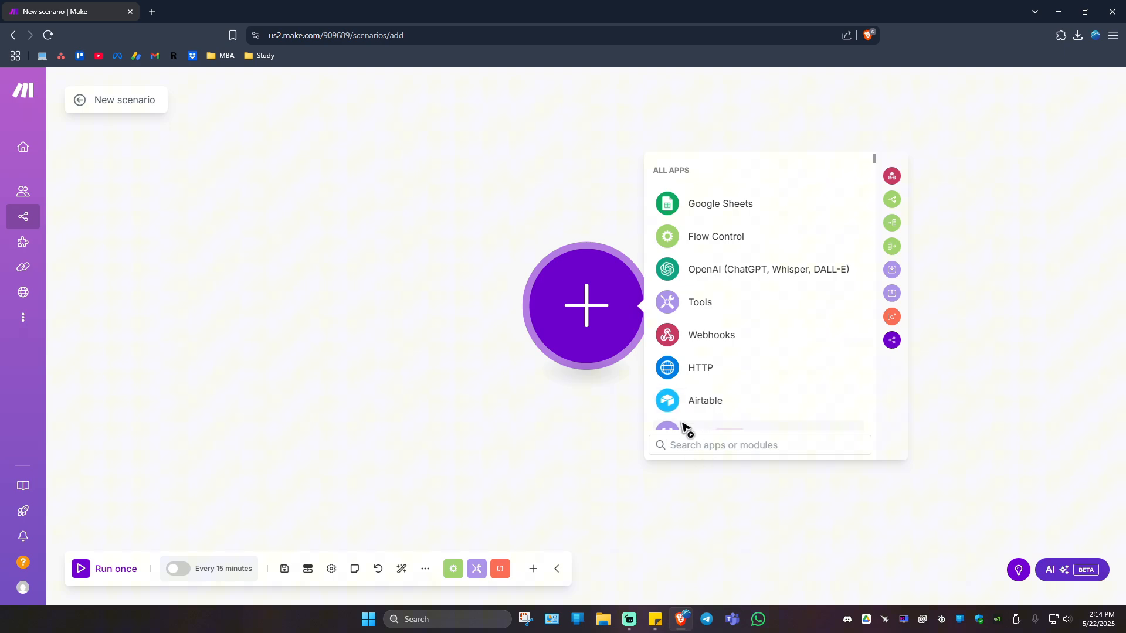
pyautogui.scroll(-3)
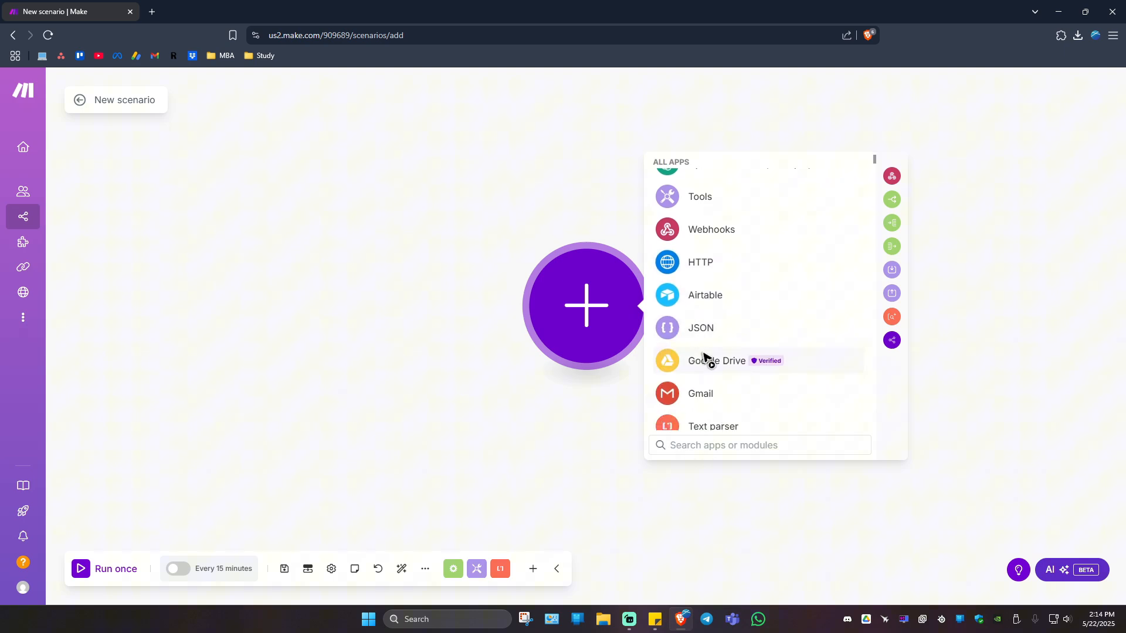
# Step: Add a Gmail Watch Emails trigger, review its Filter type choices, and close its settings
pyautogui.click(699, 394)
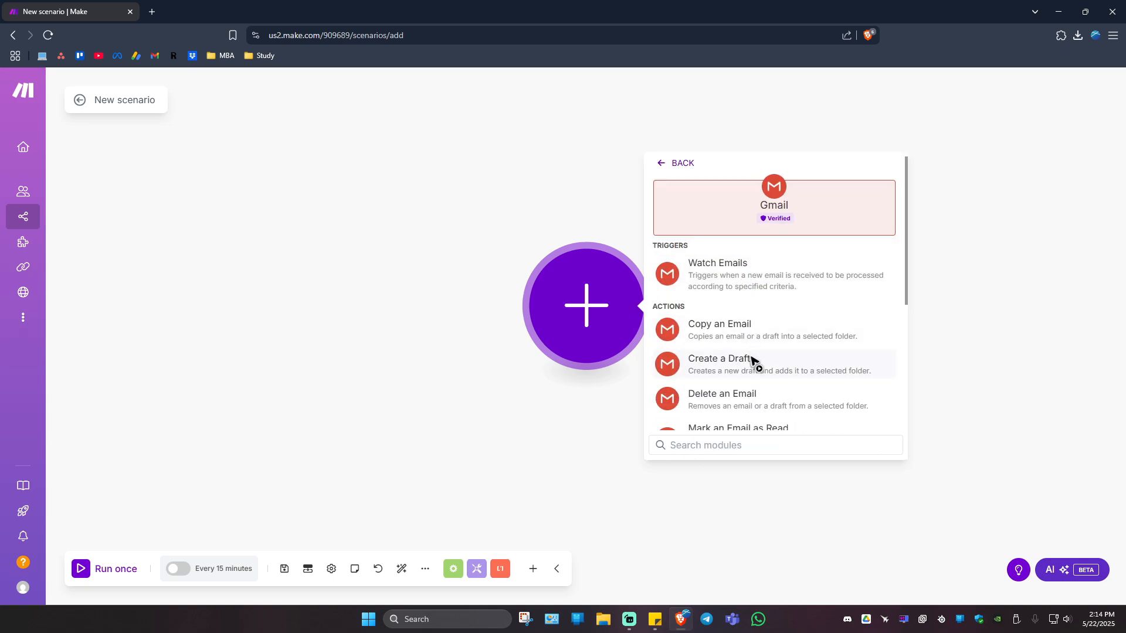
pyautogui.moveTo(736, 290)
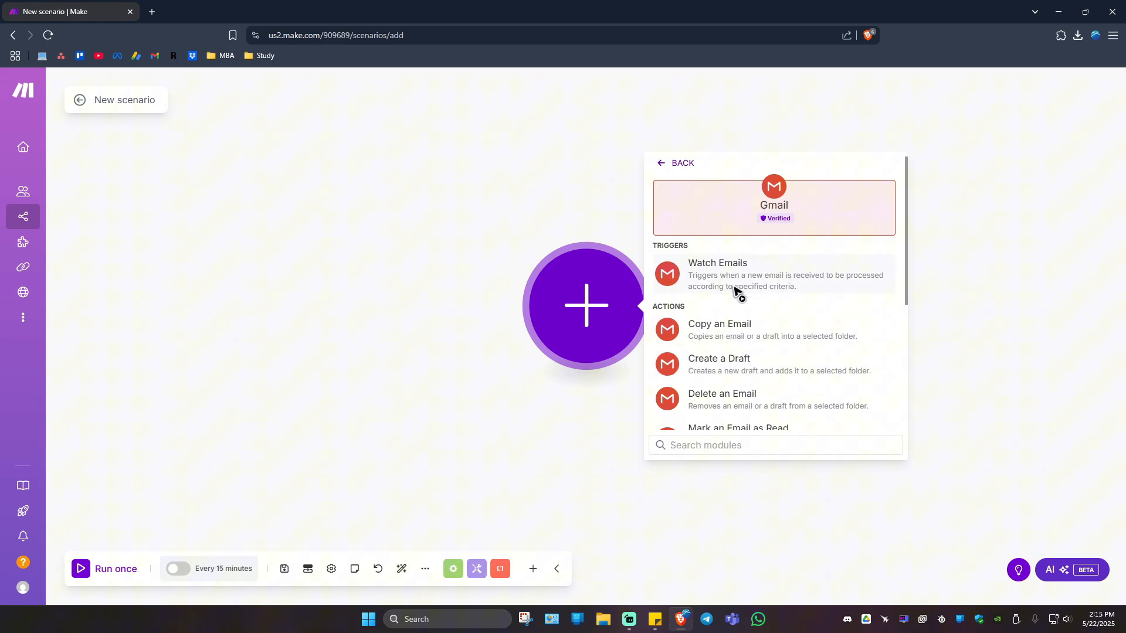
pyautogui.moveTo(836, 284)
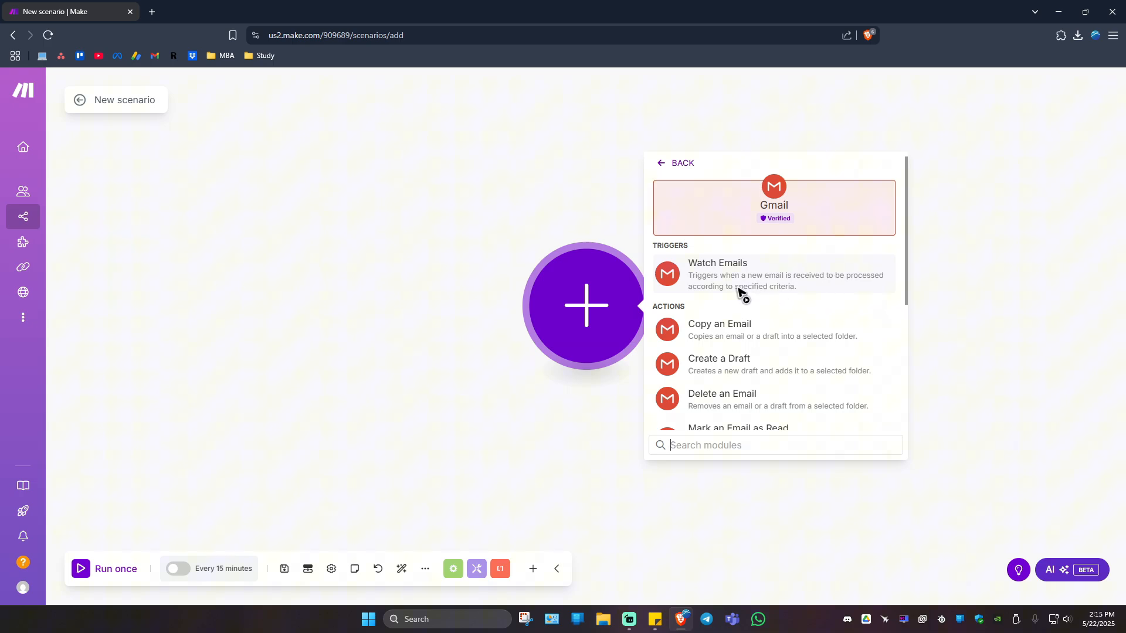
pyautogui.moveTo(797, 291)
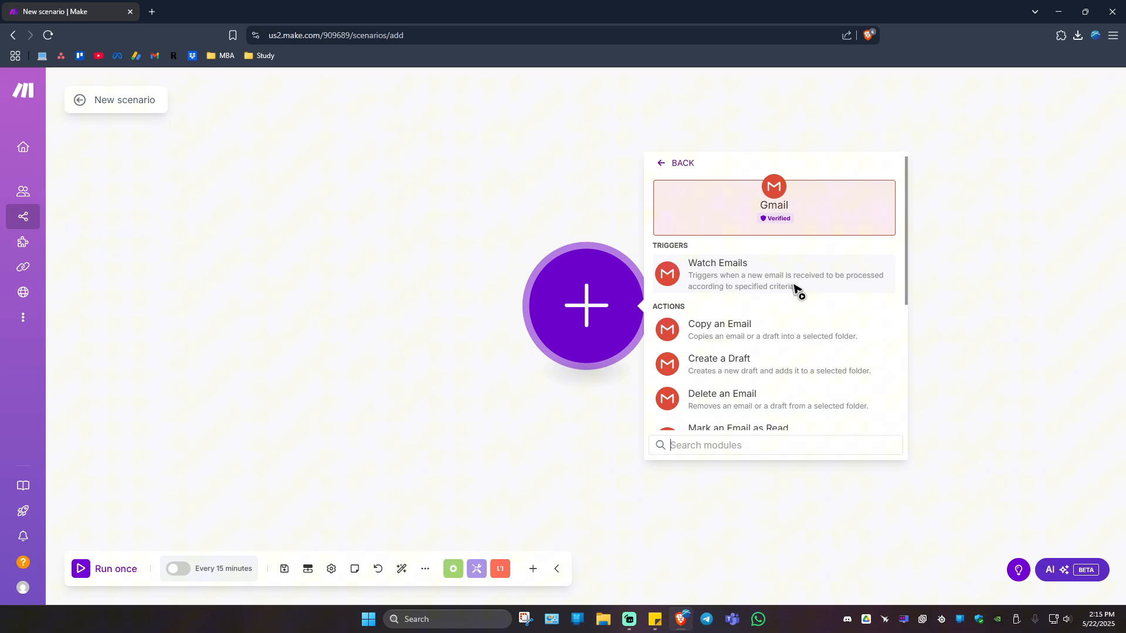
pyautogui.moveTo(852, 286)
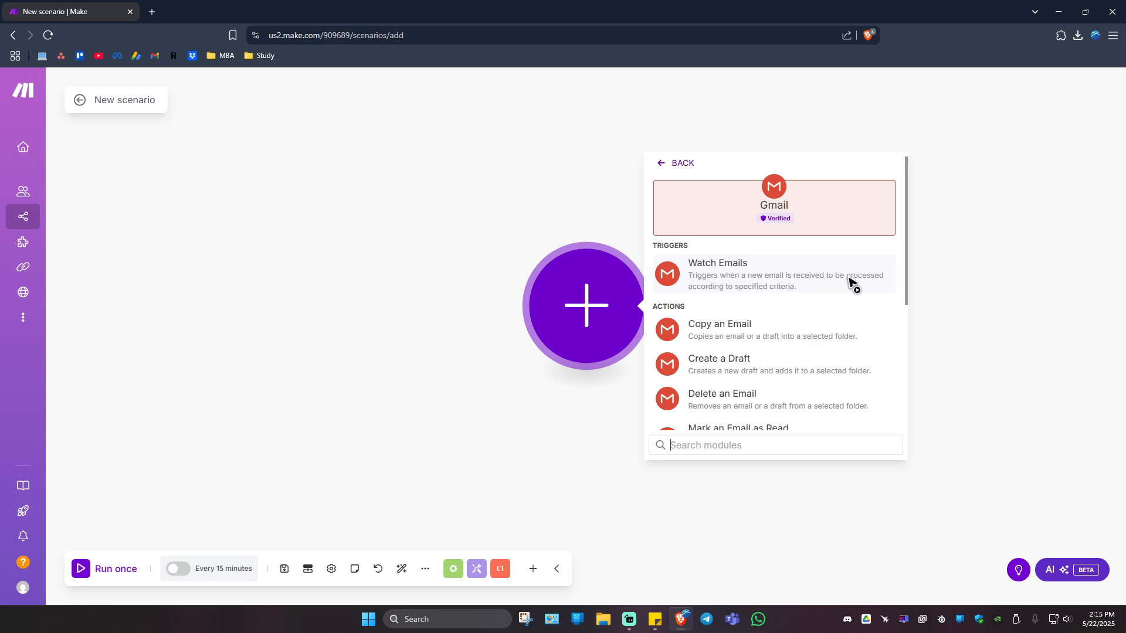
pyautogui.click(851, 283)
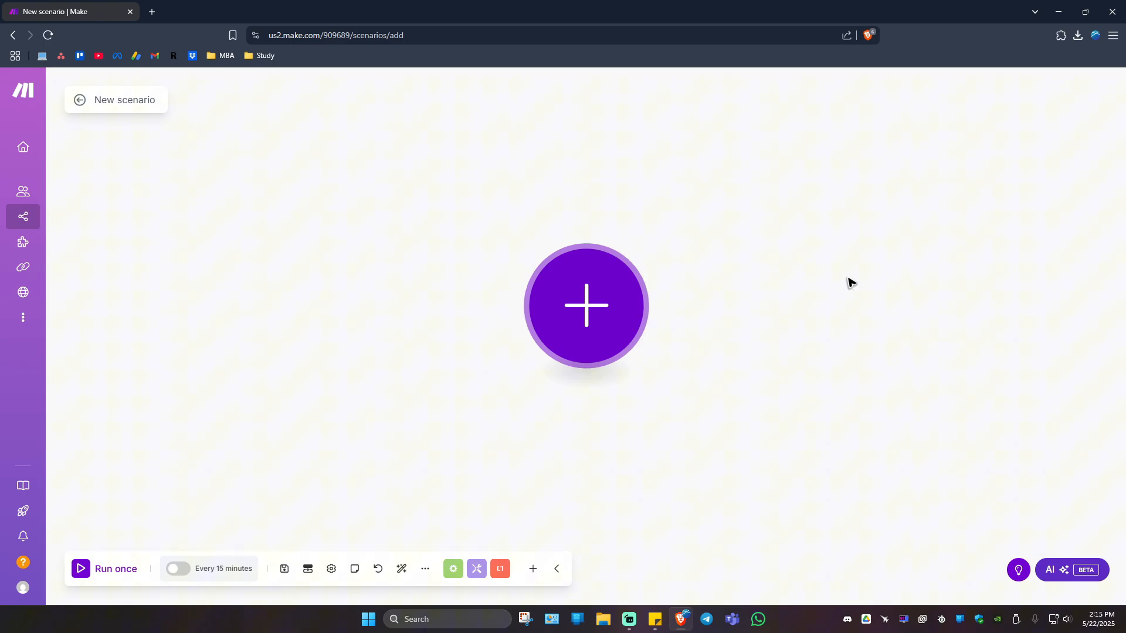
pyautogui.click(586, 306)
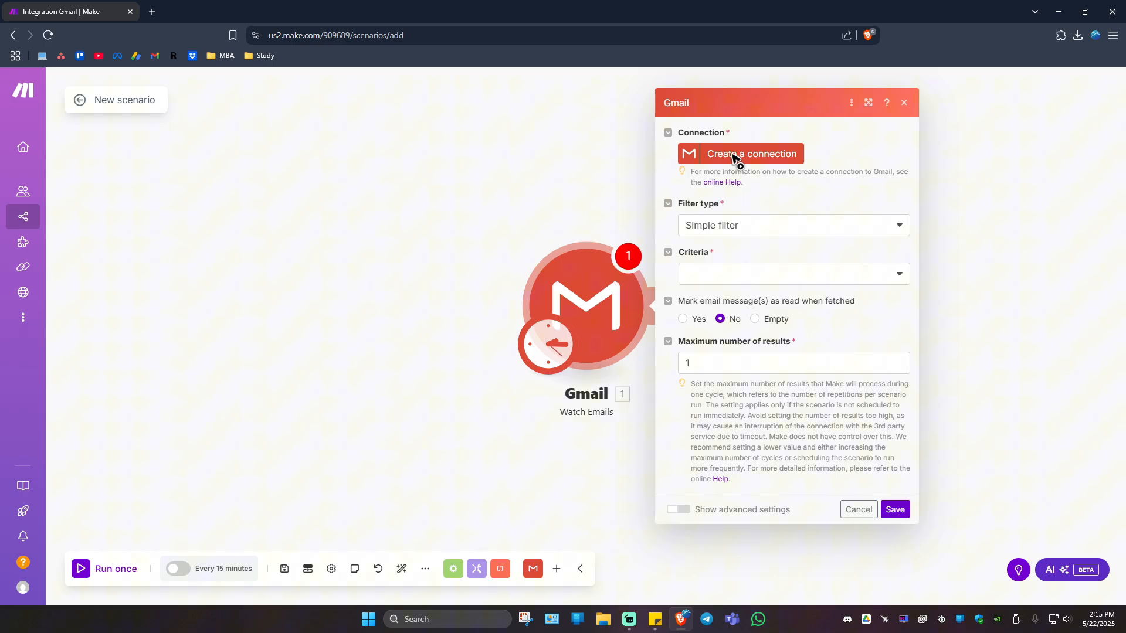
pyautogui.click(793, 225)
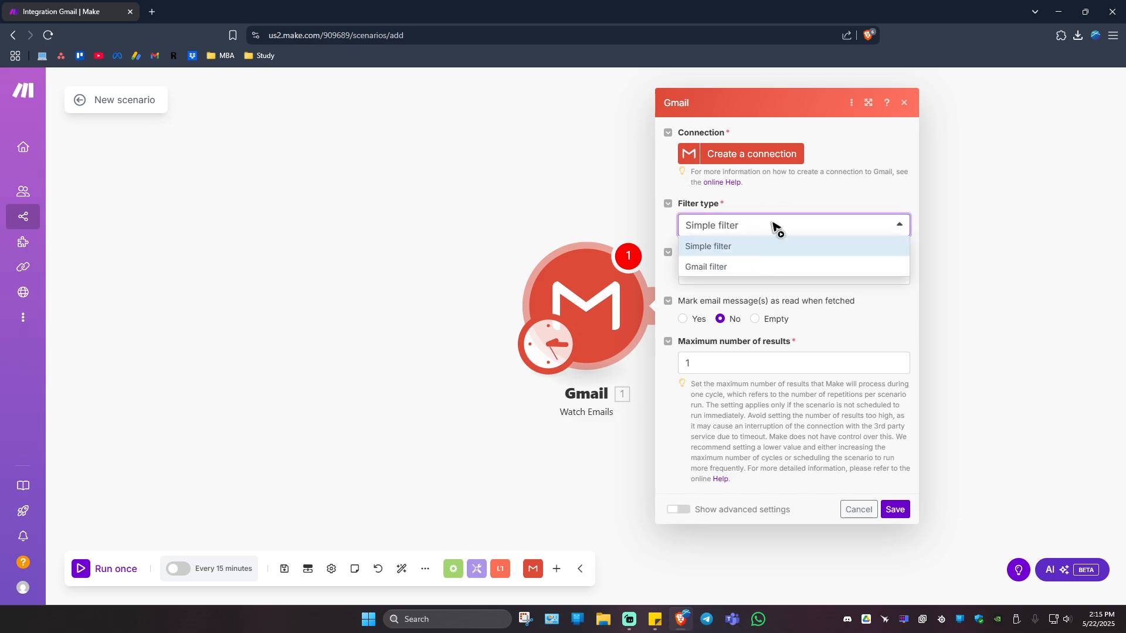
pyautogui.click(708, 246)
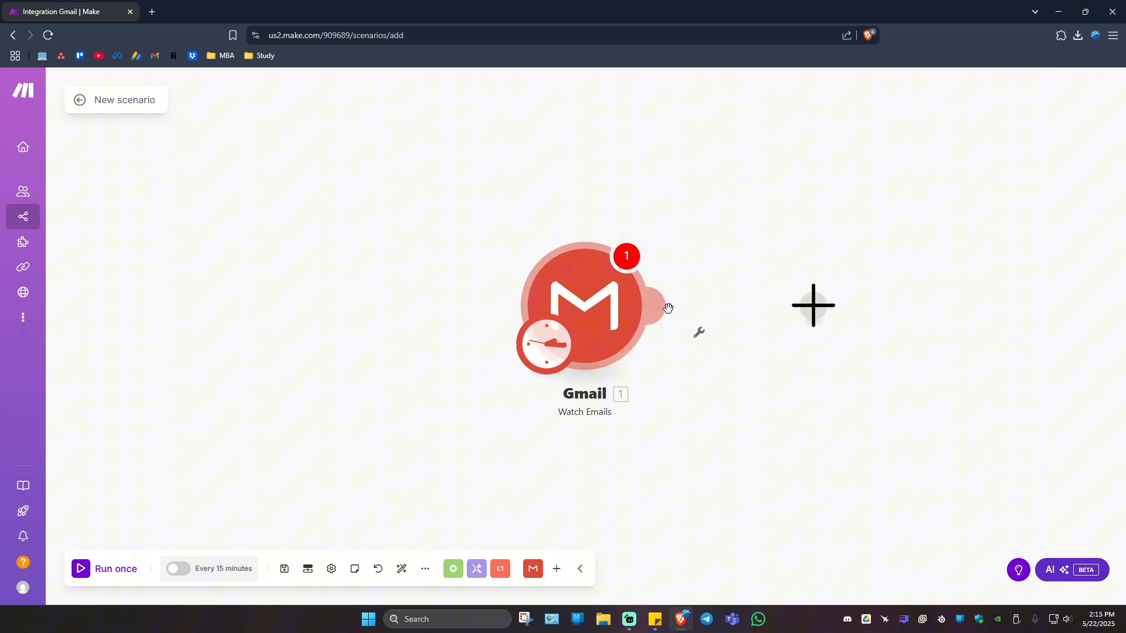
# Step: Add a Discord Send a Message module after the Gmail trigger and save its settings without a connection
pyautogui.click(813, 305)
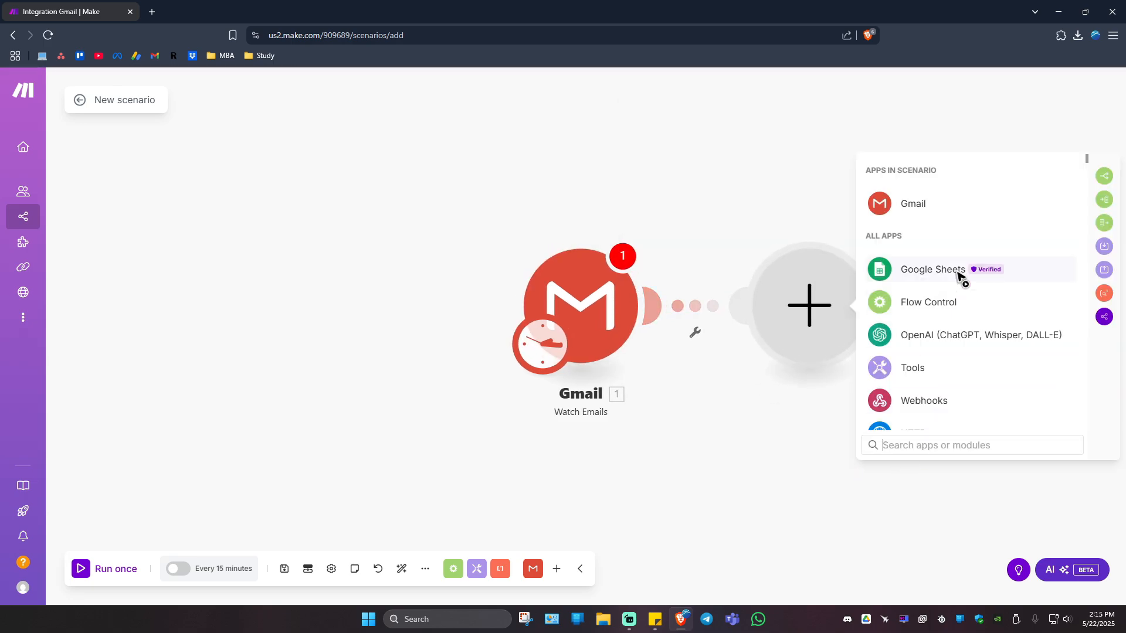
pyautogui.scroll(-3)
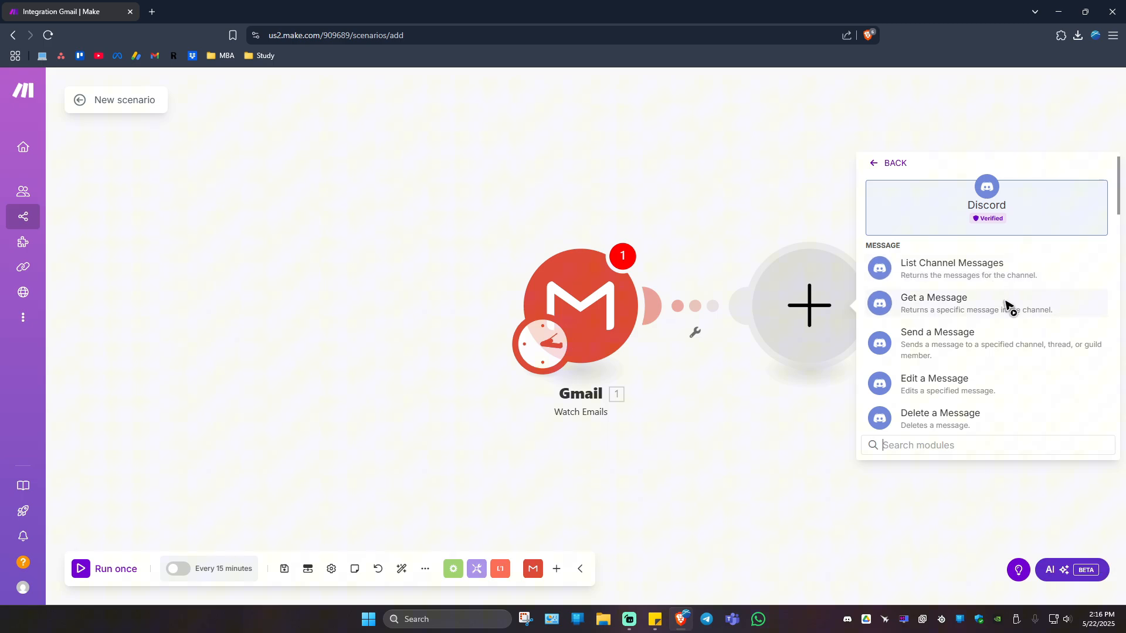
pyautogui.moveTo(960, 338)
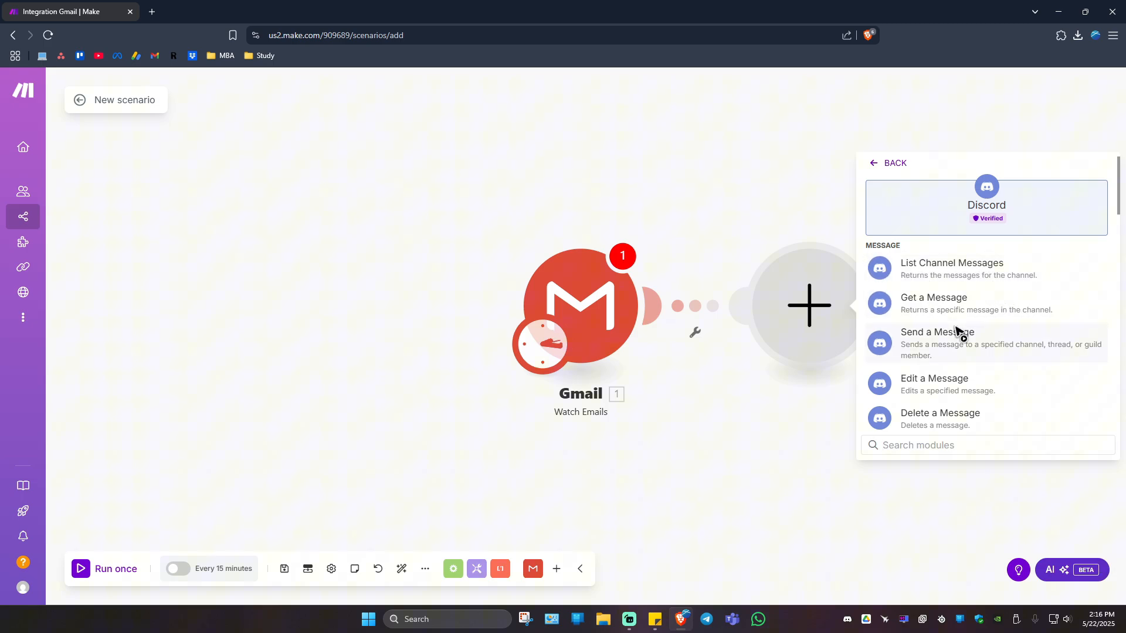
pyautogui.scroll(-3)
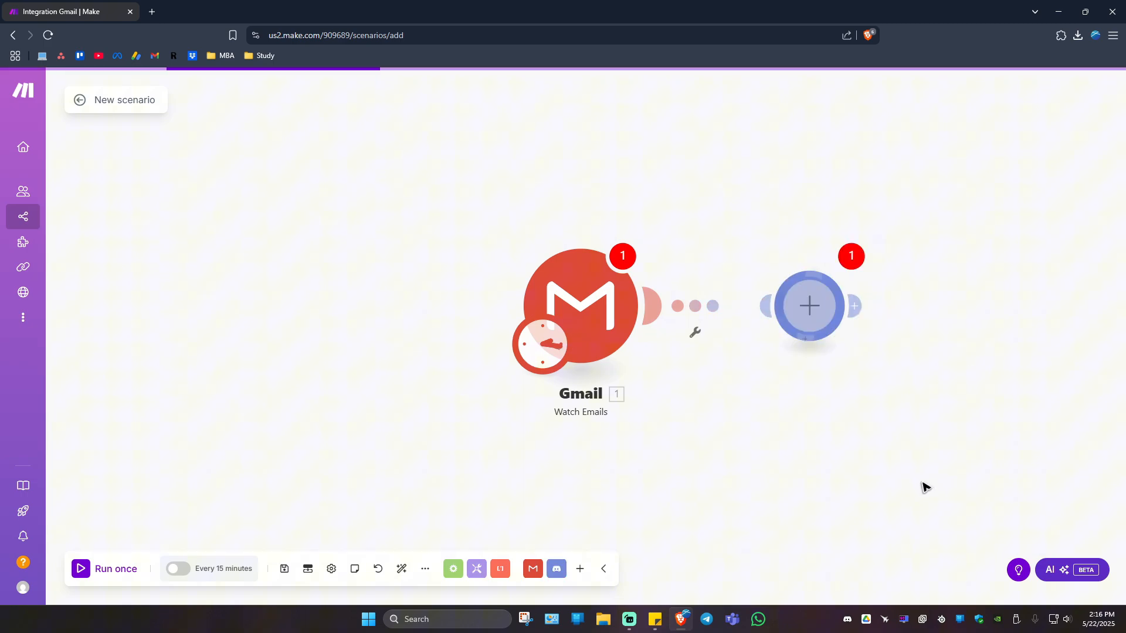
pyautogui.click(809, 306)
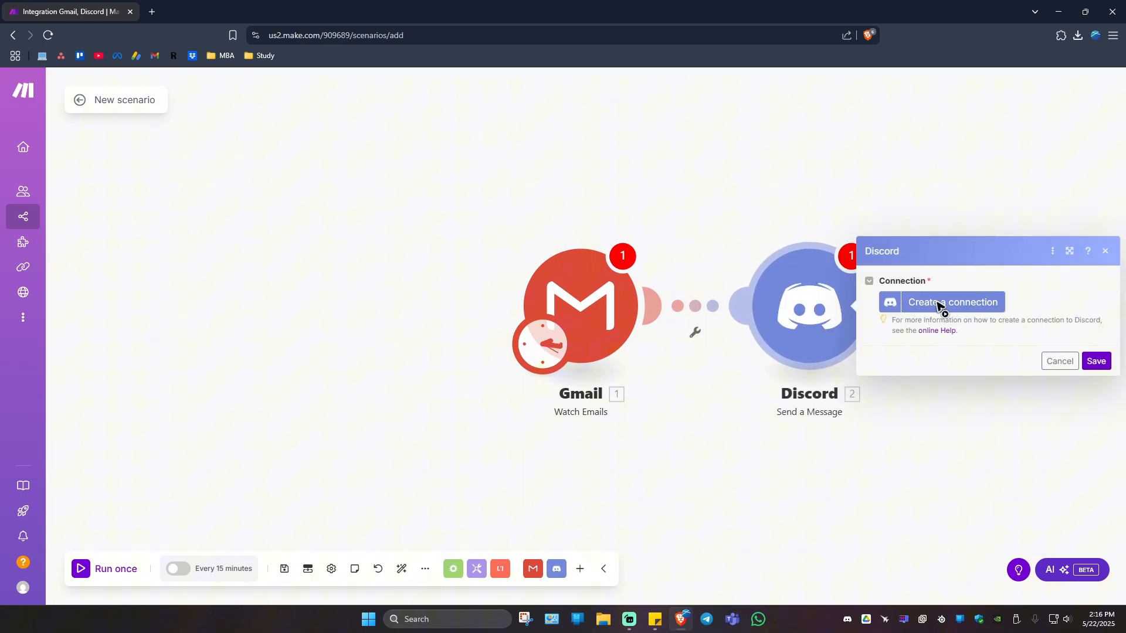
pyautogui.moveTo(1088, 369)
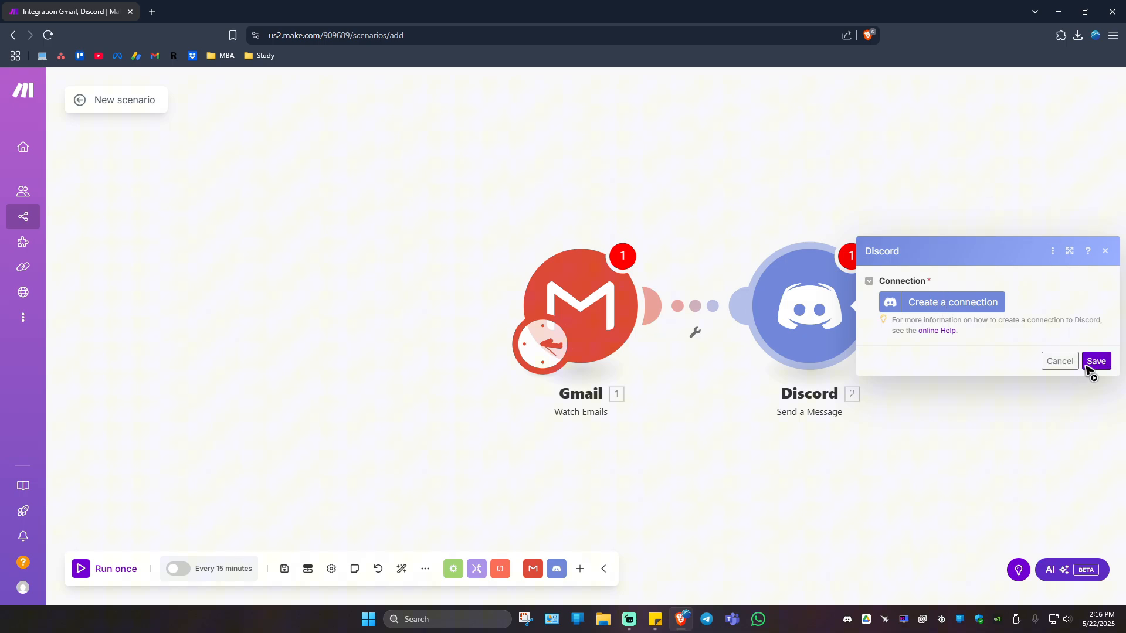
pyautogui.click(1095, 360)
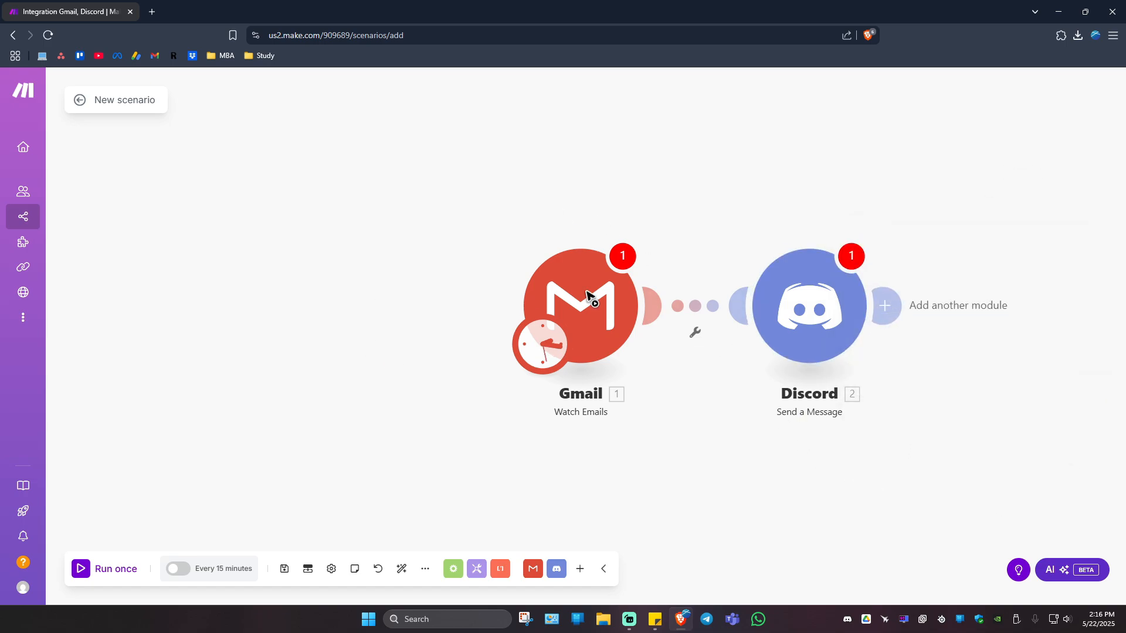
pyautogui.moveTo(808, 345)
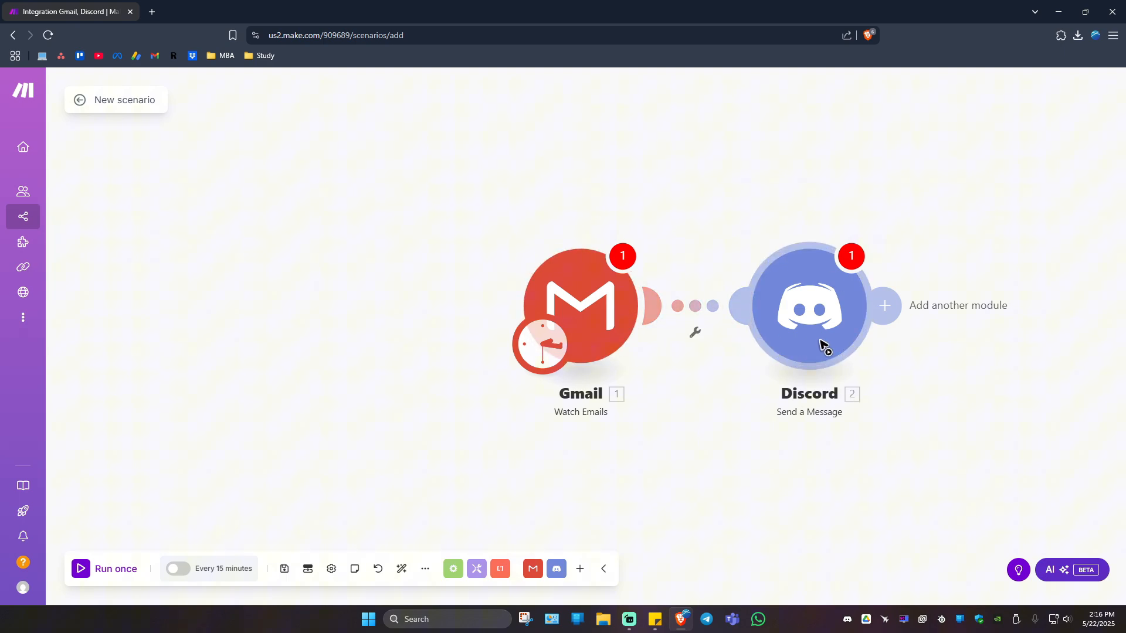
pyautogui.moveTo(94, 558)
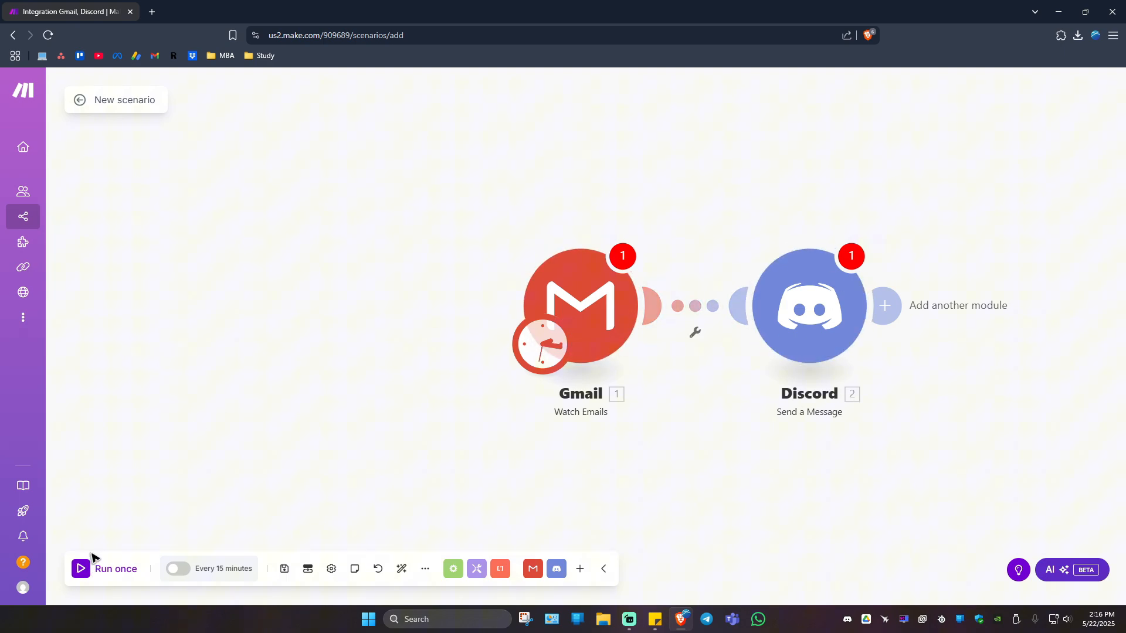
pyautogui.moveTo(284, 569)
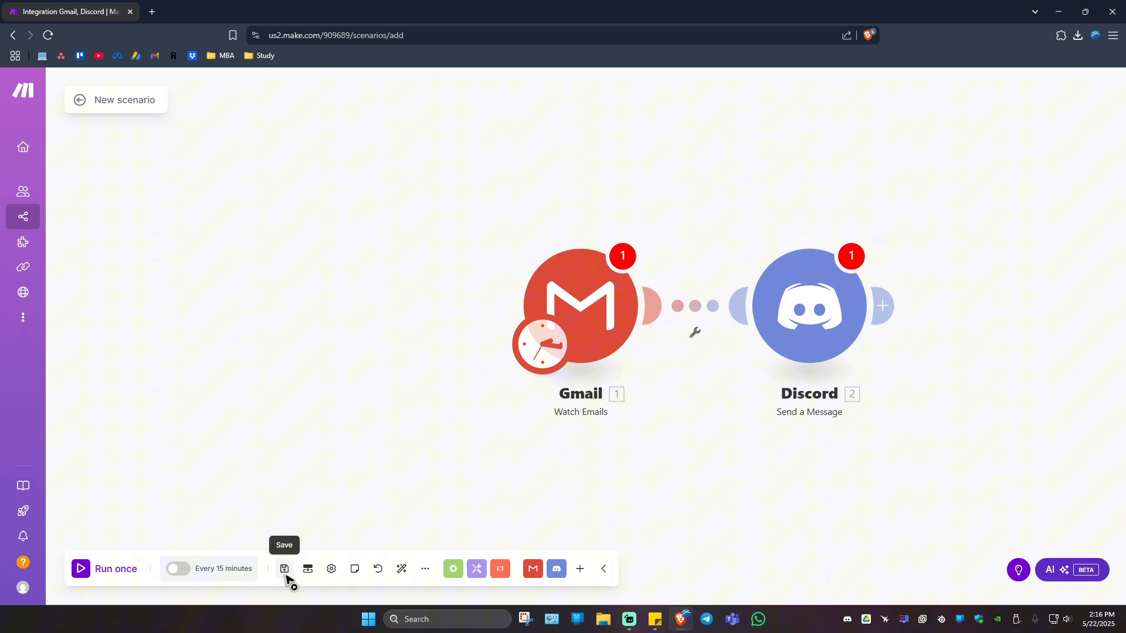
pyautogui.moveTo(307, 569)
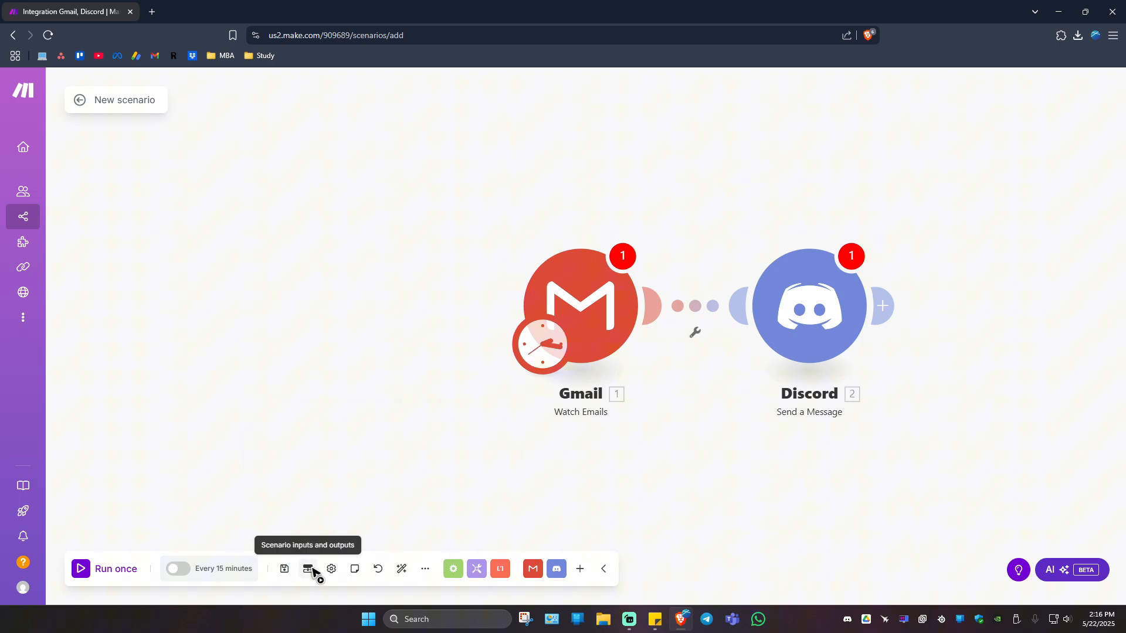
pyautogui.moveTo(331, 569)
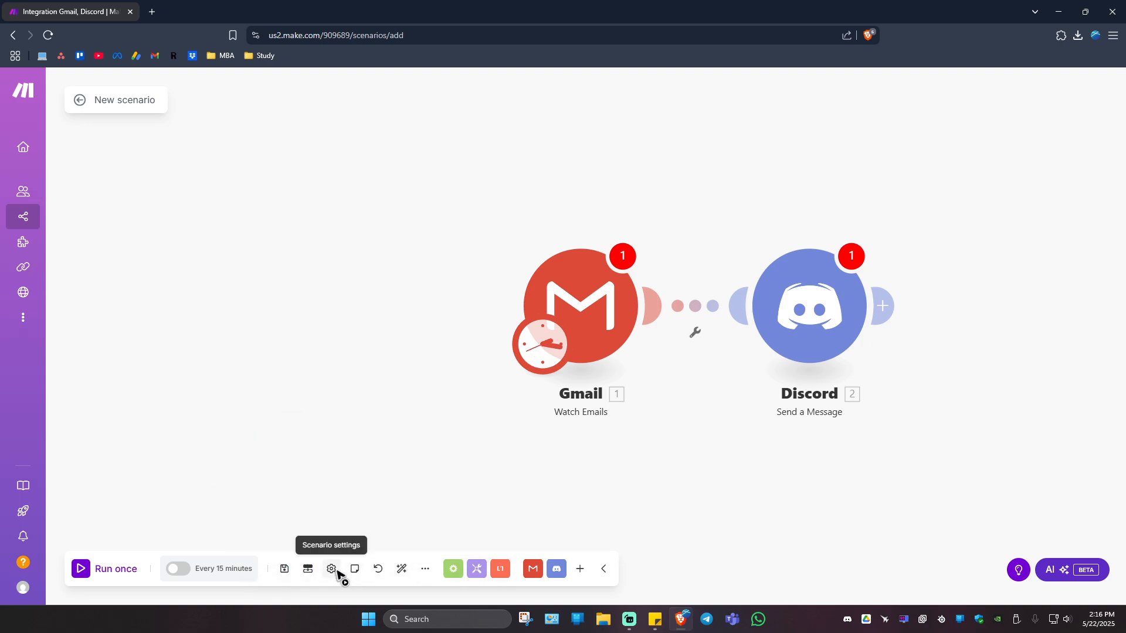
pyautogui.moveTo(401, 568)
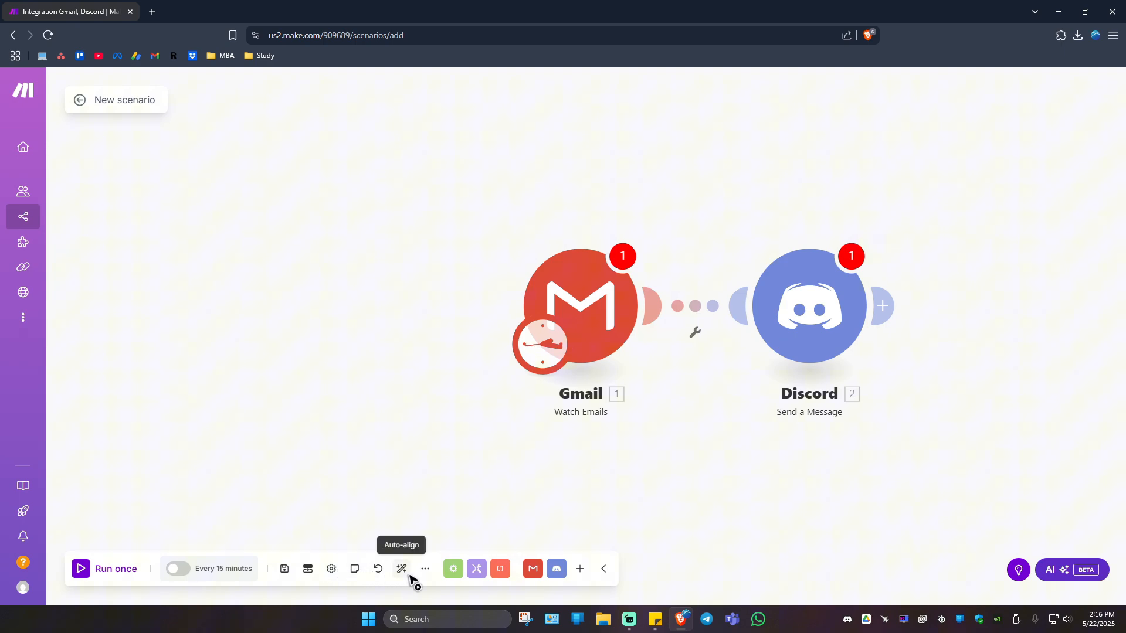
pyautogui.moveTo(424, 568)
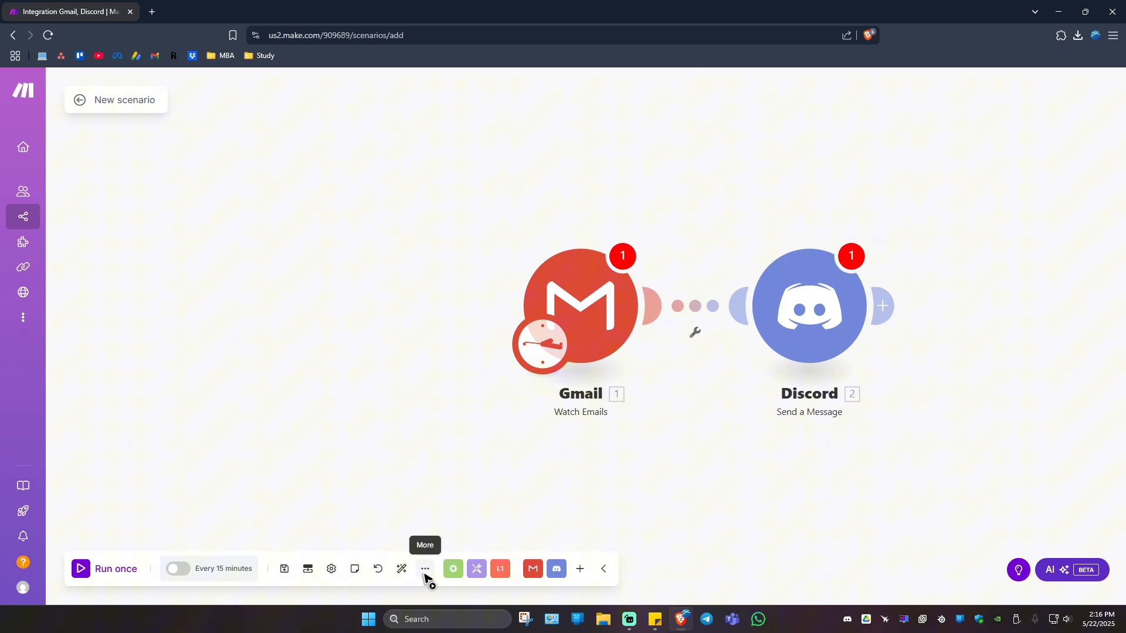
pyautogui.click(425, 568)
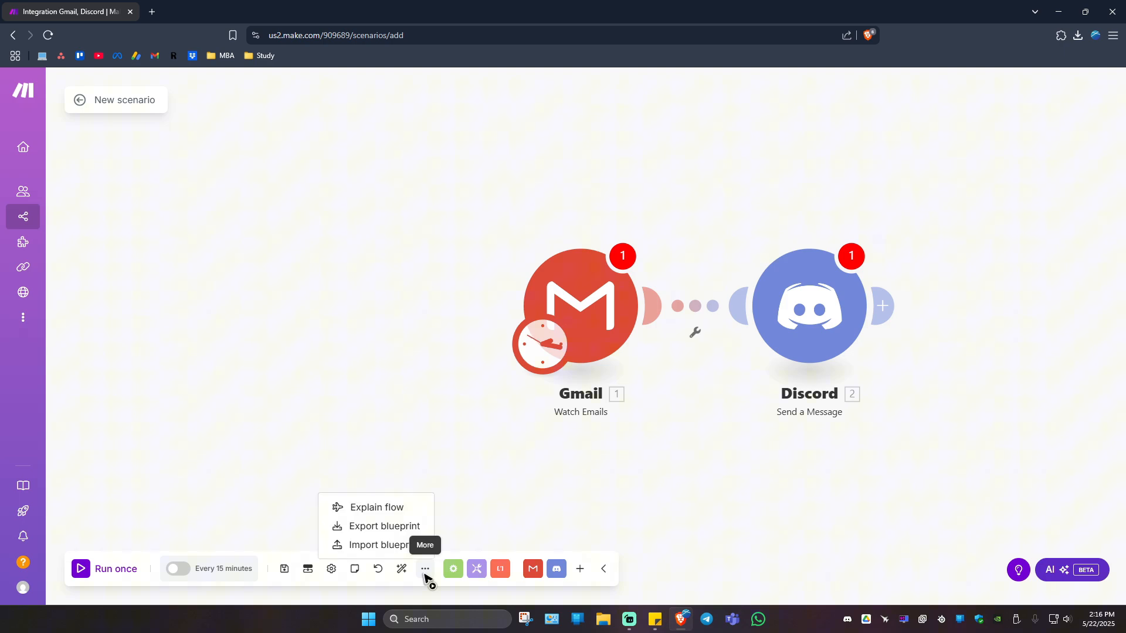
pyautogui.moveTo(381, 526)
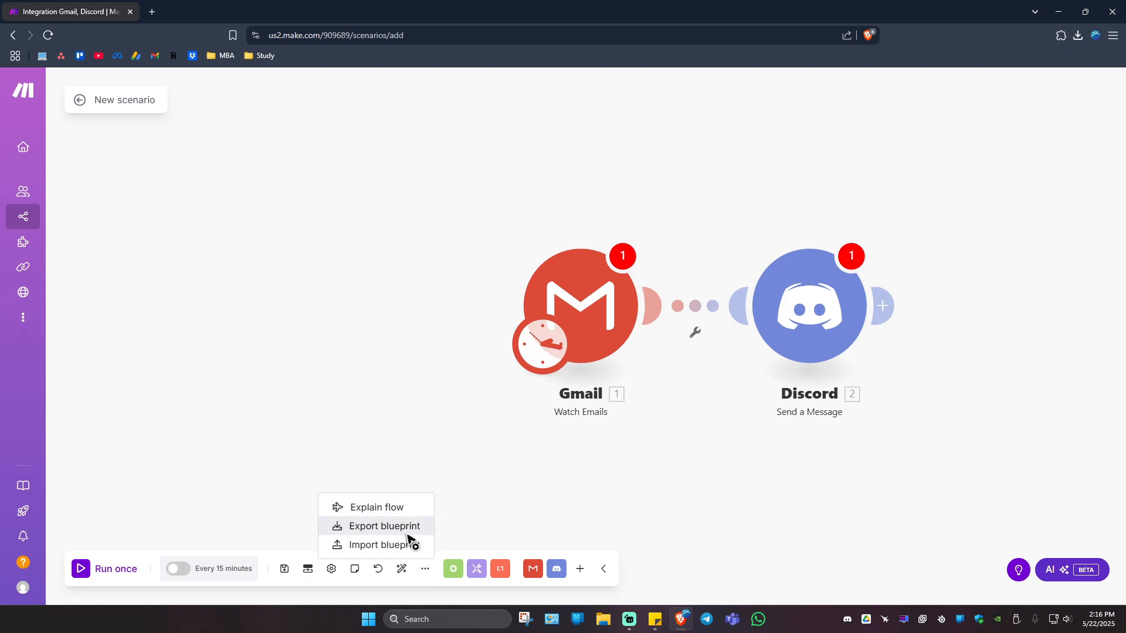
pyautogui.moveTo(385, 544)
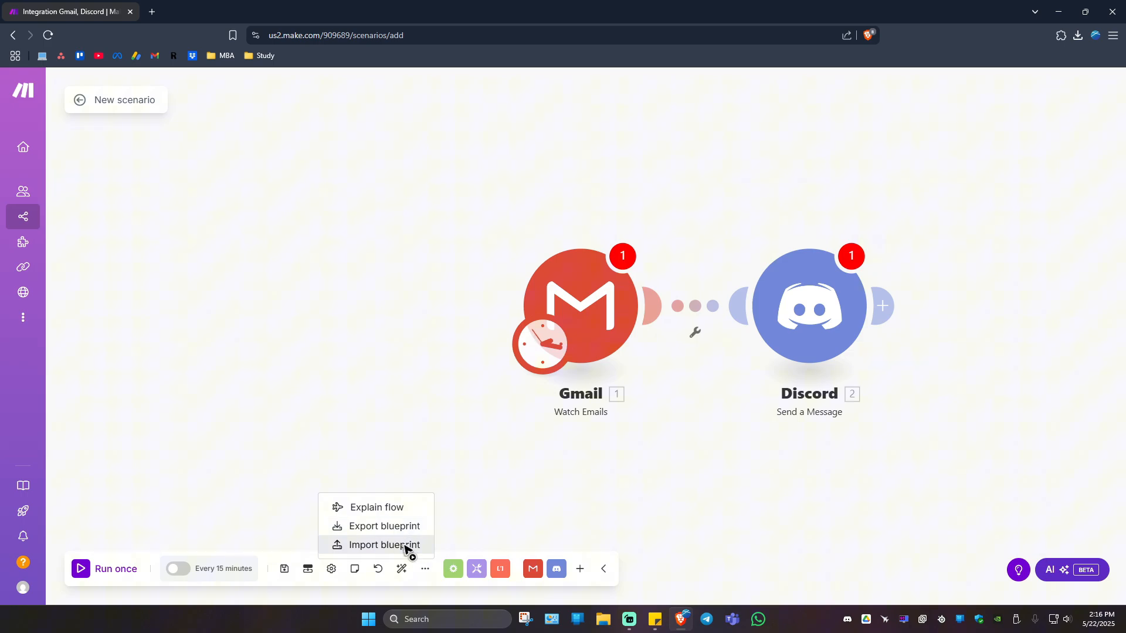
pyautogui.click(398, 420)
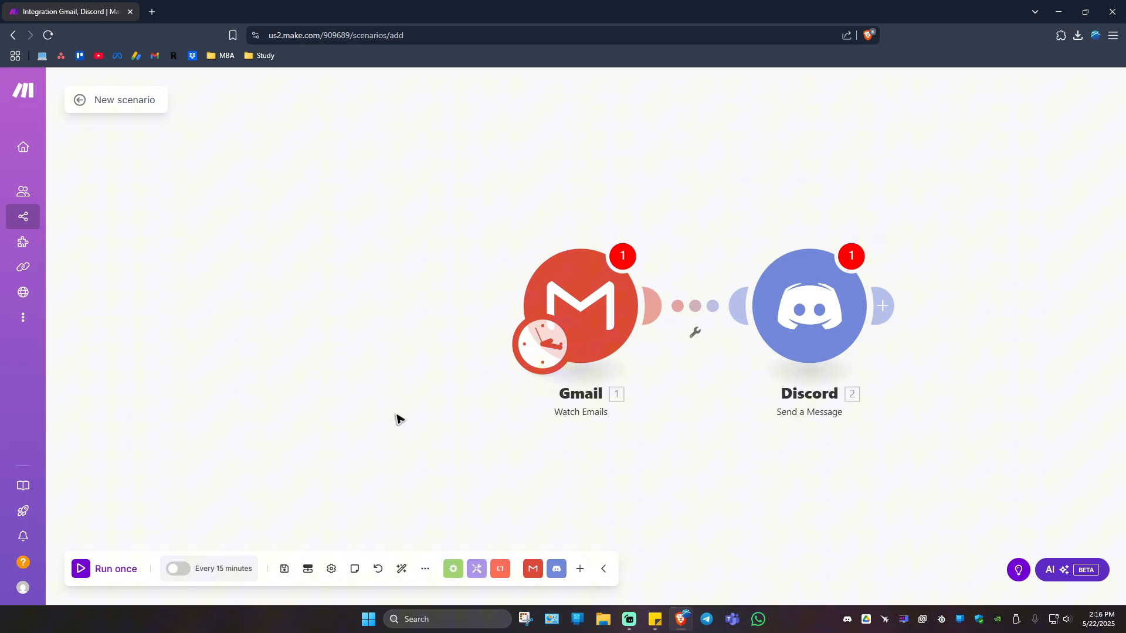